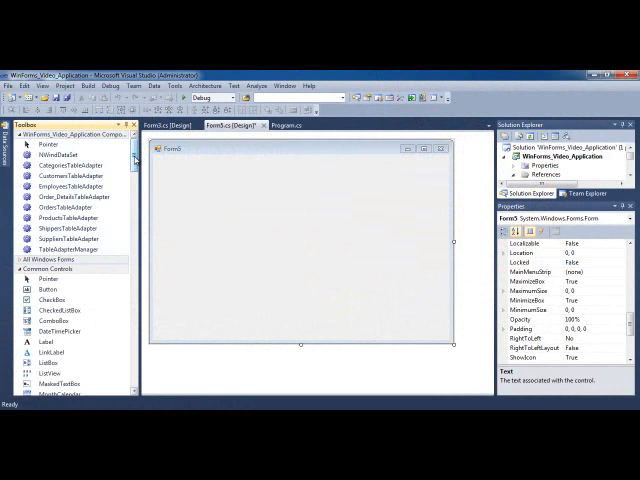
Scroll the Toolbox down to the Common Controls TextBox for Form5
scroll(down, 3)
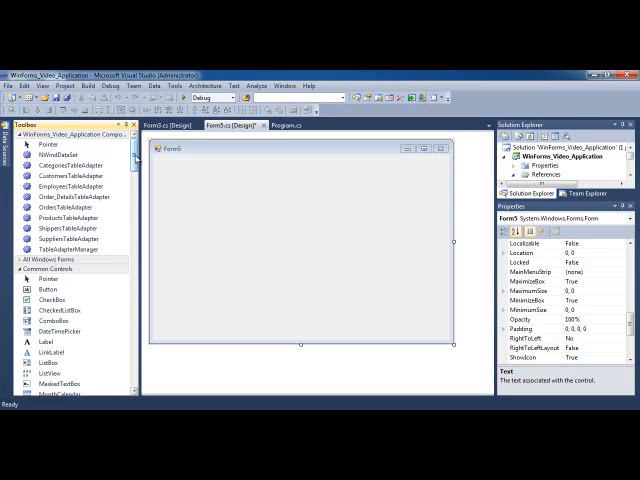
scroll(down, 3)
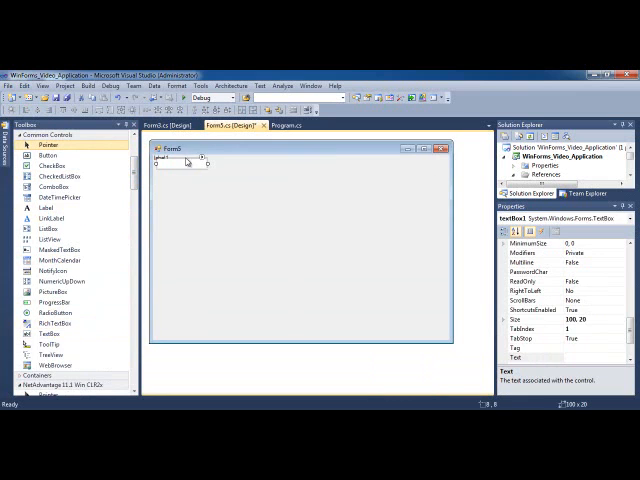
Move textBox1 into position on Form5
drag(185, 163, 185, 237)
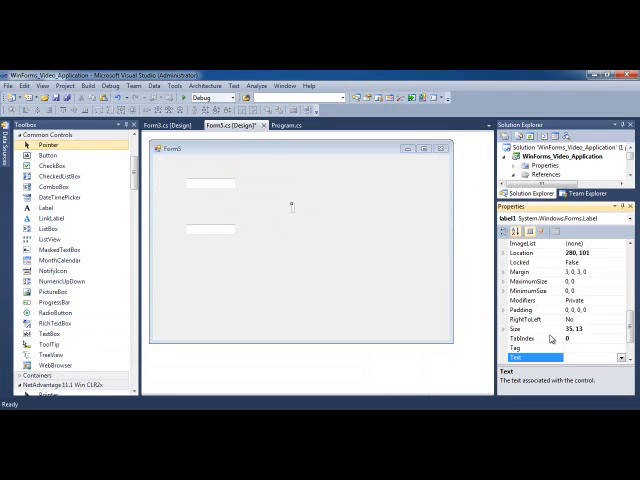
mouse_move(293, 211)
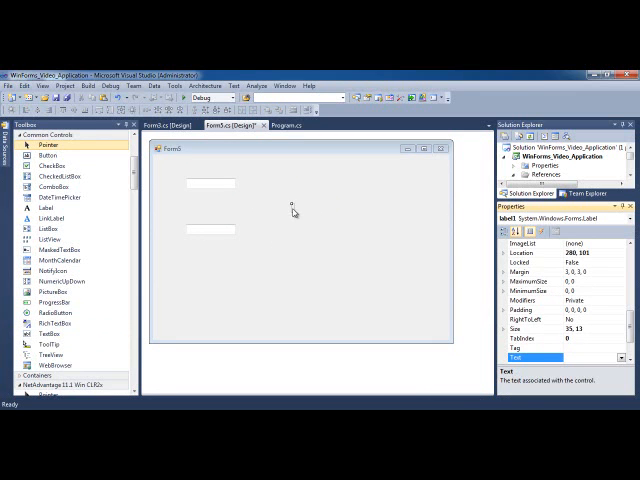
mouse_move(292, 214)
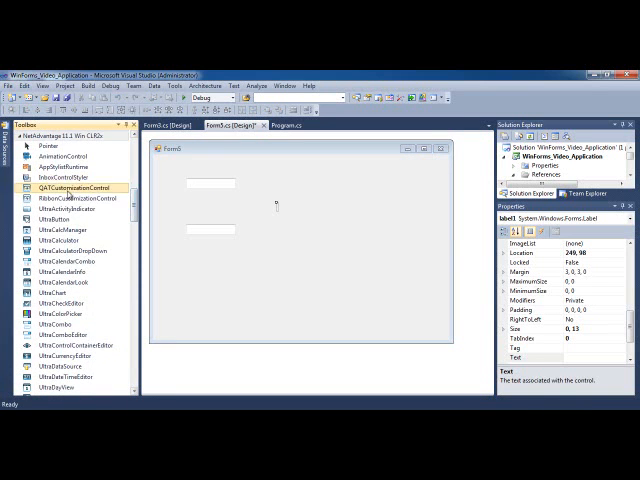
mouse_move(60, 229)
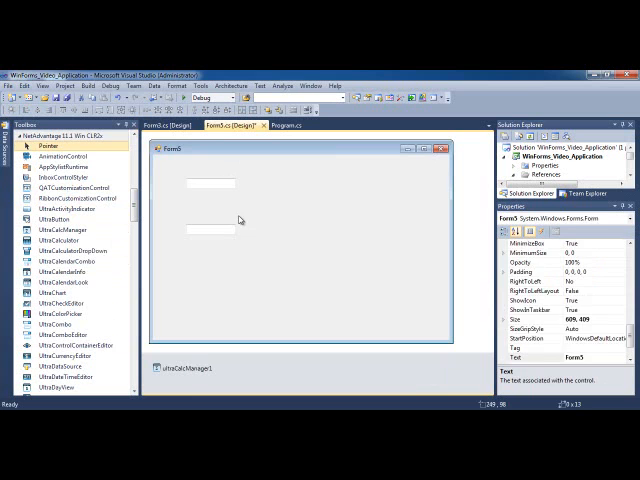
Select label1 to reach its CalcSettings properties
click(203, 182)
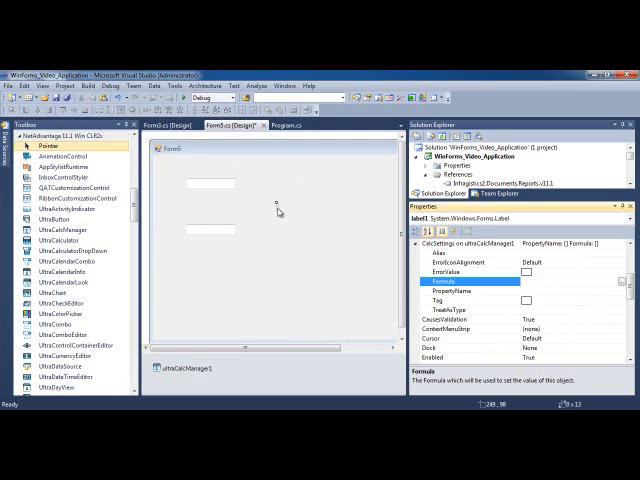
click(530, 285)
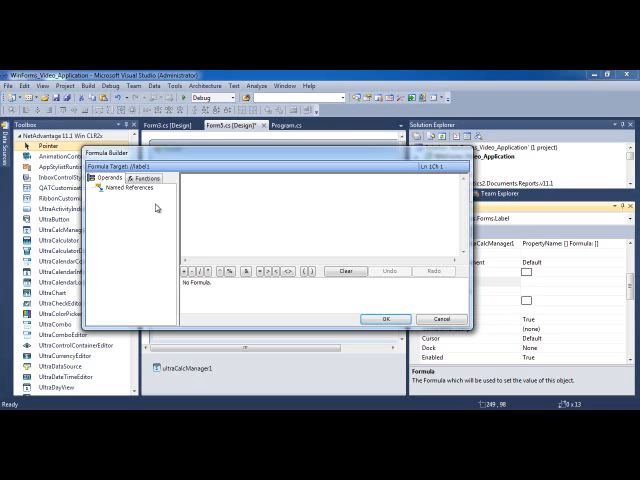
mouse_move(158, 224)
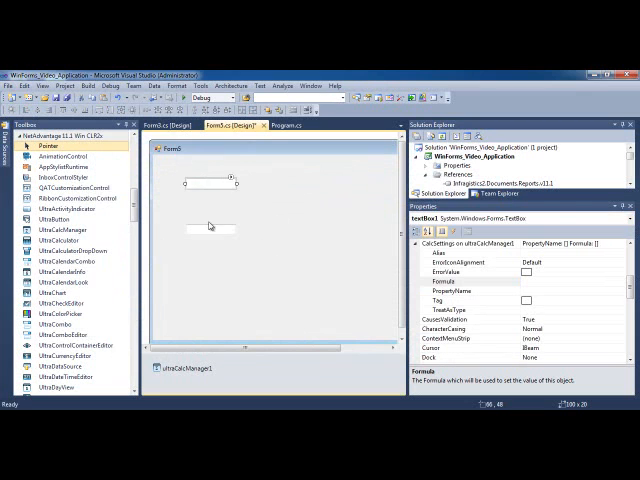
mouse_move(225, 215)
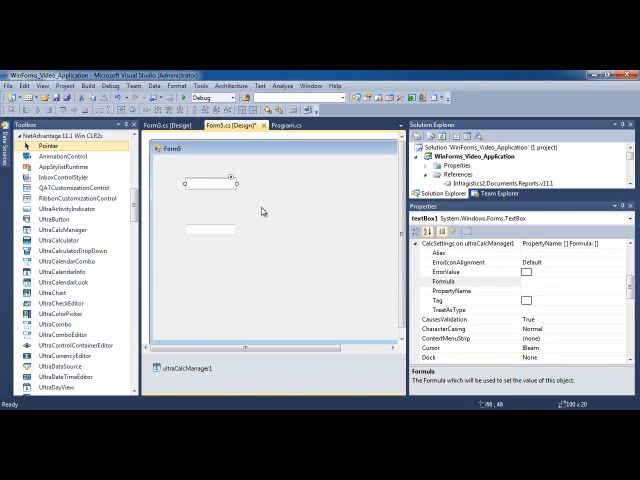
Give textBox1 alias One with PropertyName Text, and textBox2 alias Two
click(290, 210)
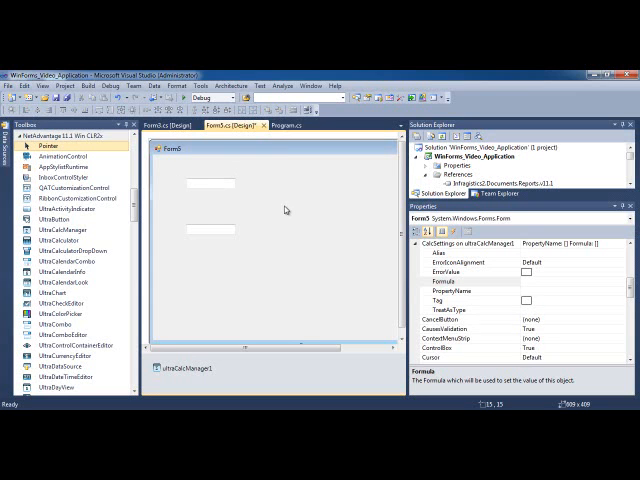
mouse_move(288, 208)
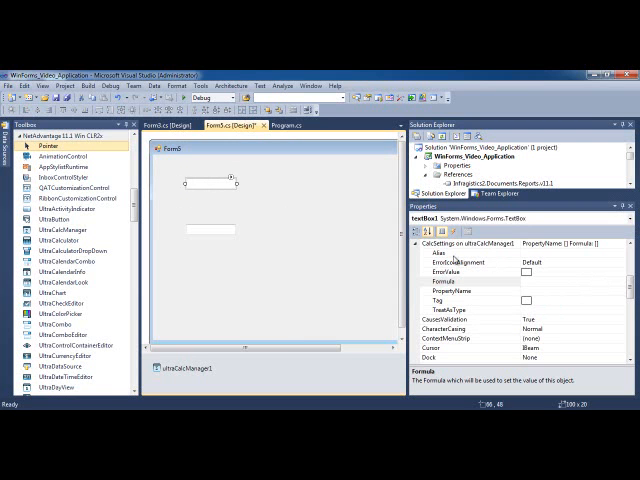
click(450, 263)
text(One)
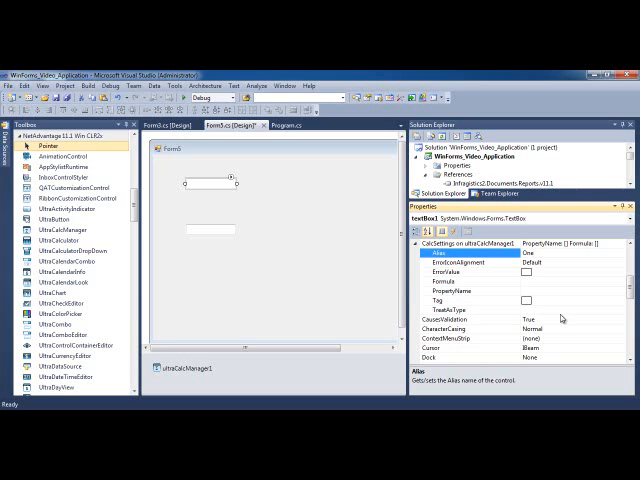
mouse_move(489, 288)
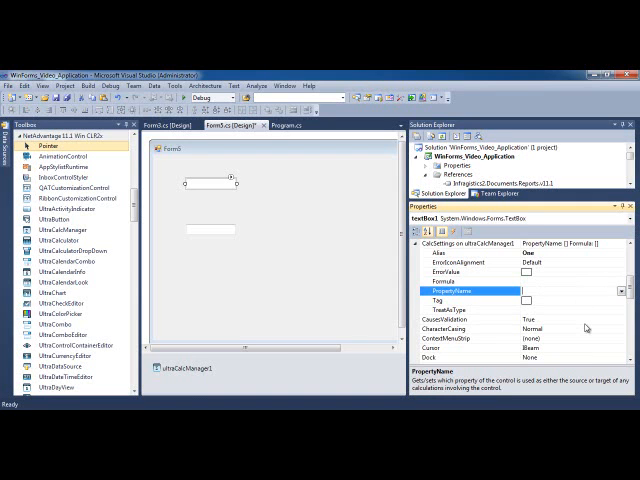
text(Text)
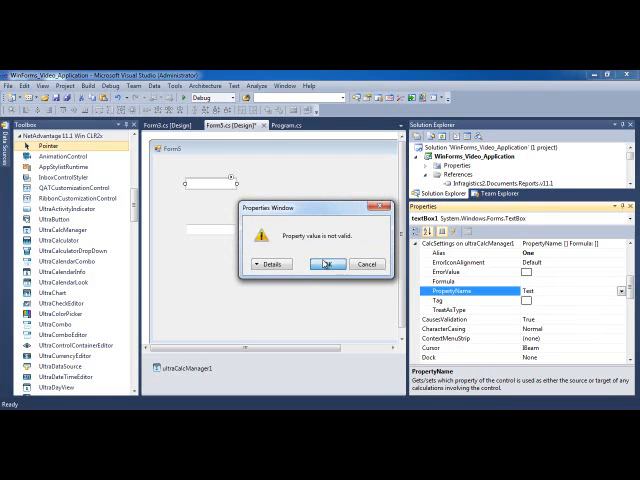
click(330, 264)
text(Two)
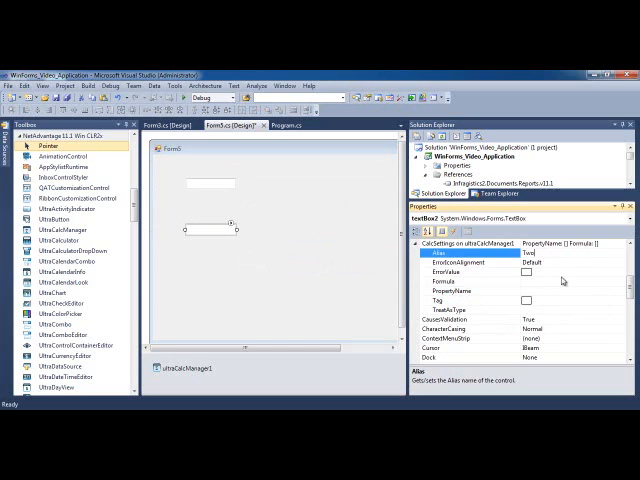
click(460, 287)
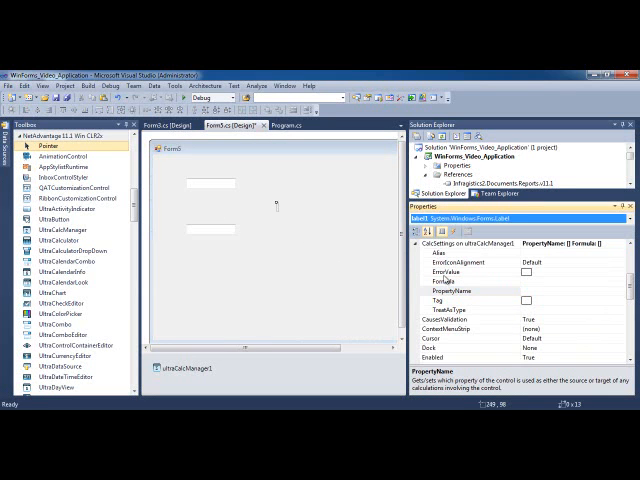
Set label1's formula to [//One] + [//Two] and have the text box supply its Text
click(440, 282)
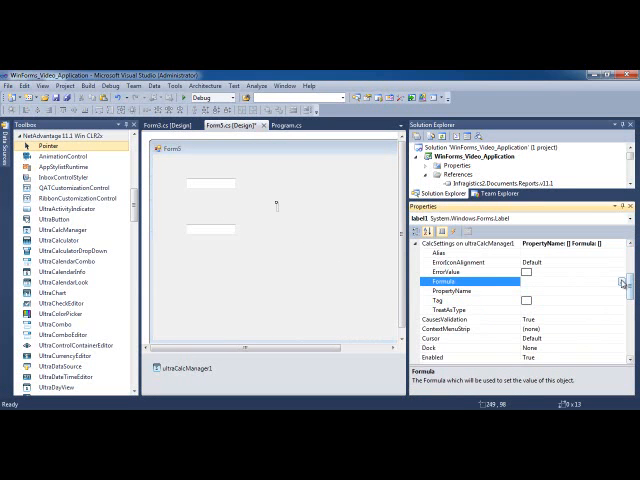
click(622, 285)
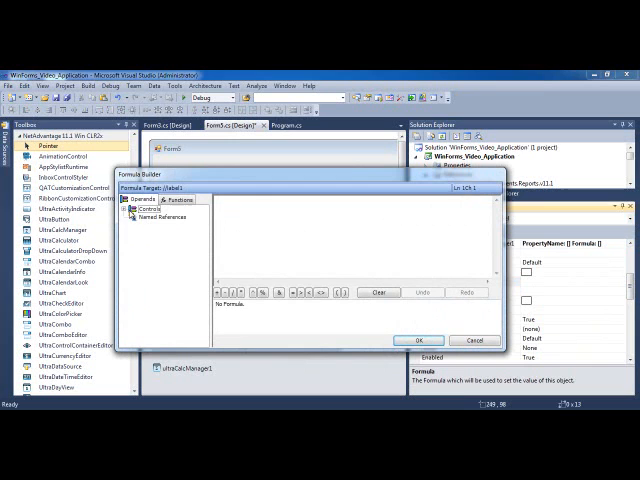
click(139, 210)
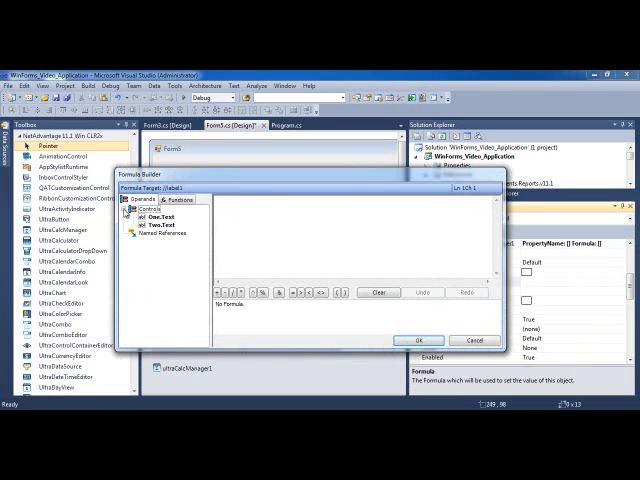
click(160, 221)
text([)
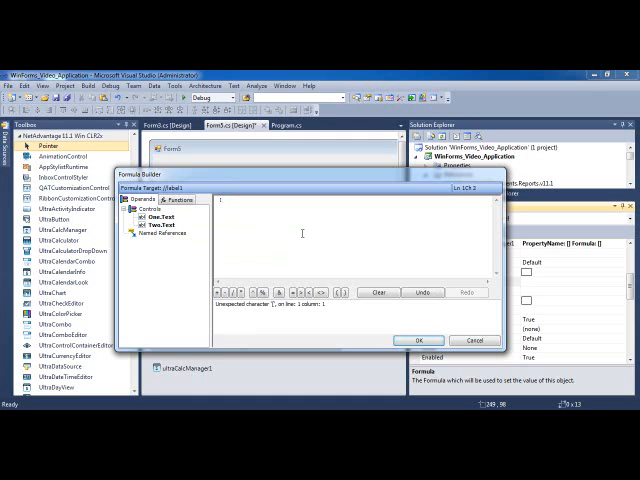
text(//One)
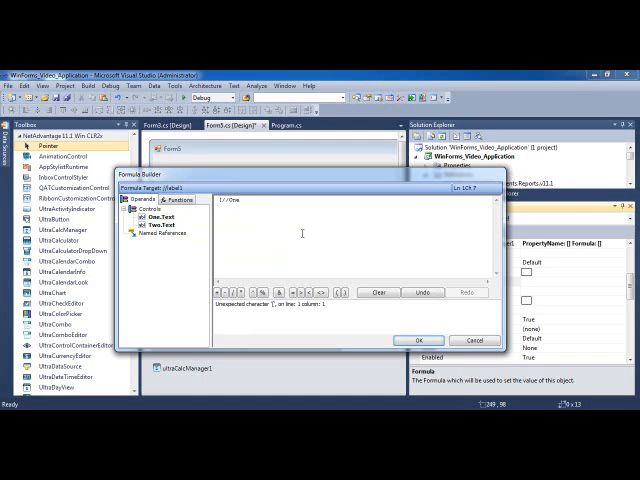
text(1)
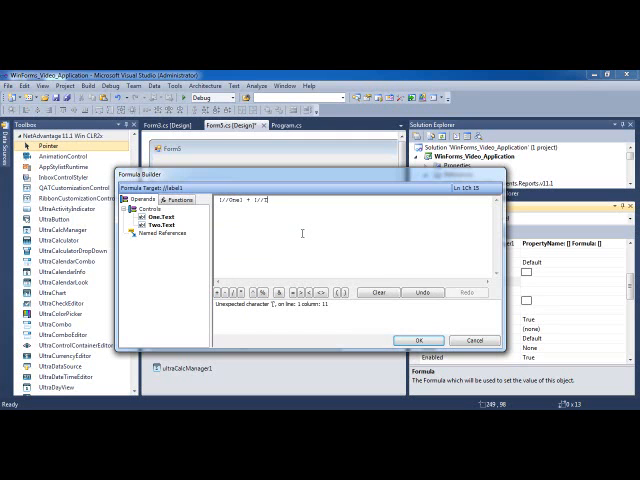
text(Two1)
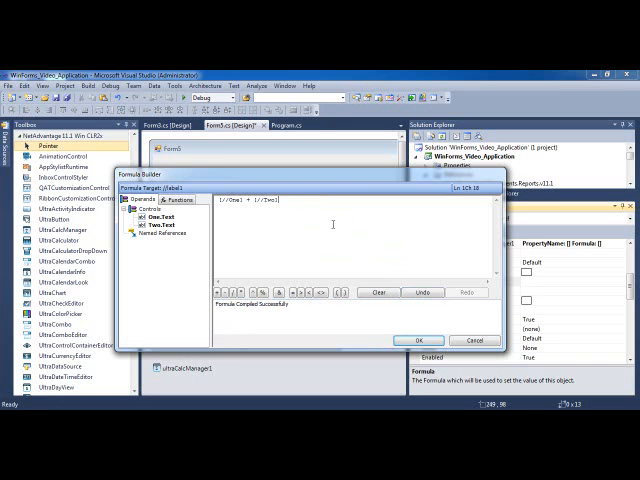
click(420, 341)
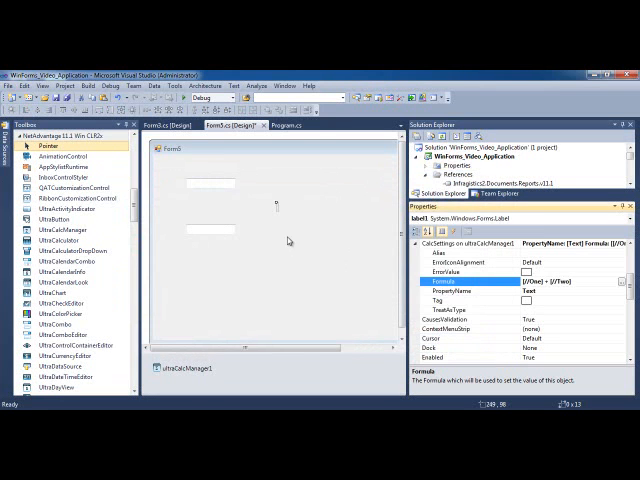
mouse_move(185, 98)
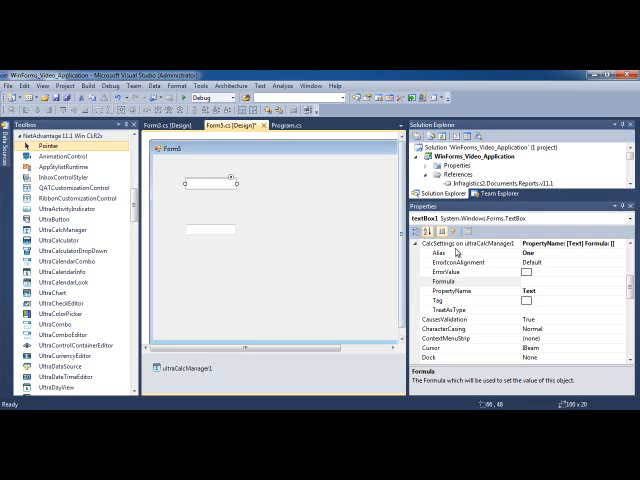
click(450, 315)
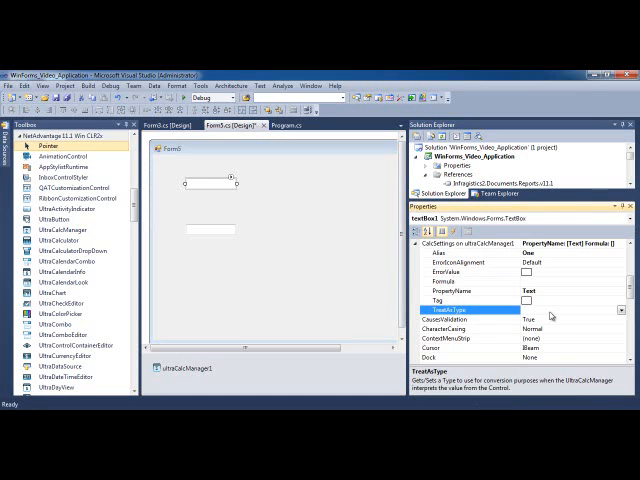
click(633, 311)
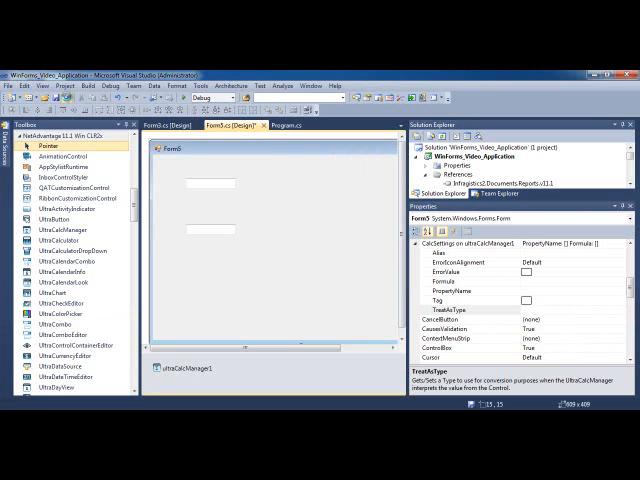
Save Form5, run it, and enter 10 in the first text box to check the sum
key(ctrl+s)
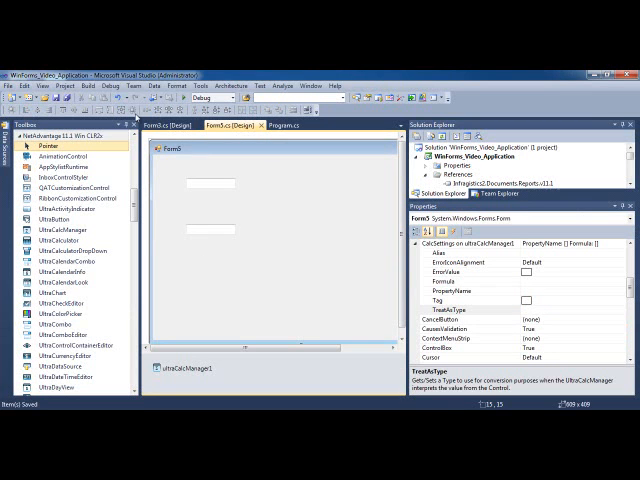
mouse_move(225, 222)
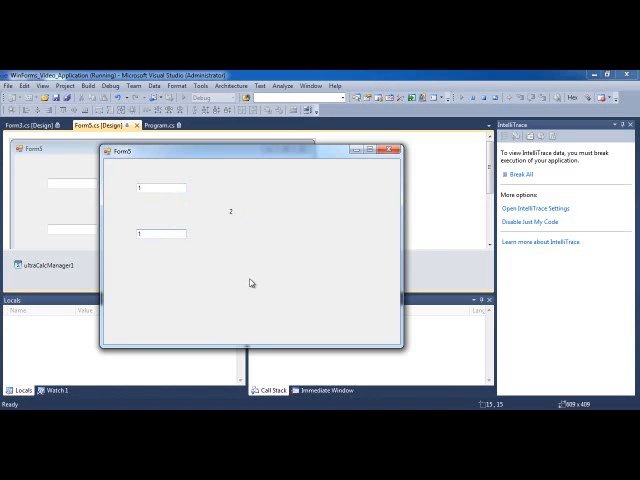
click(160, 187)
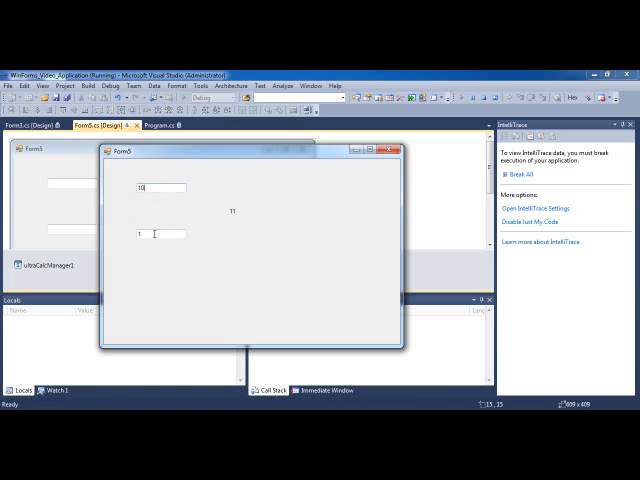
text(0)
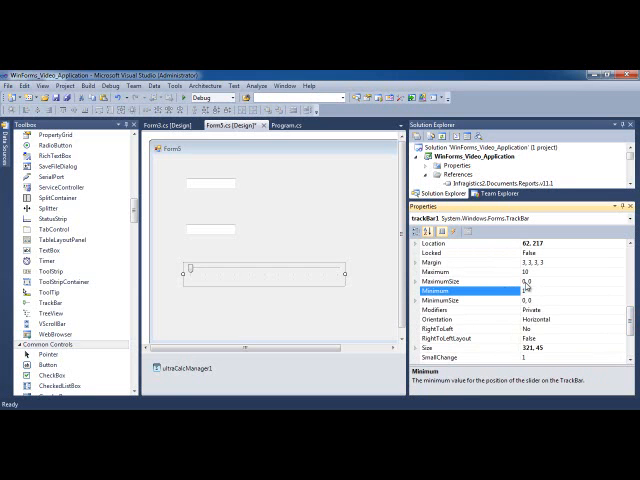
Give the TrackBar range 1 to 10, alias Multiplier and PropertyName Value
text(1)
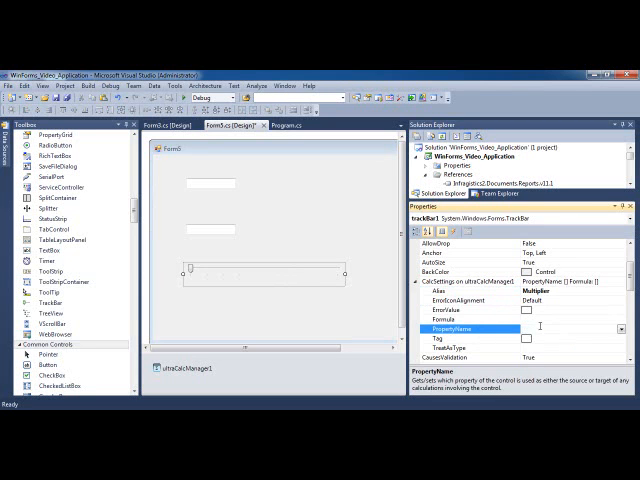
text(Value)
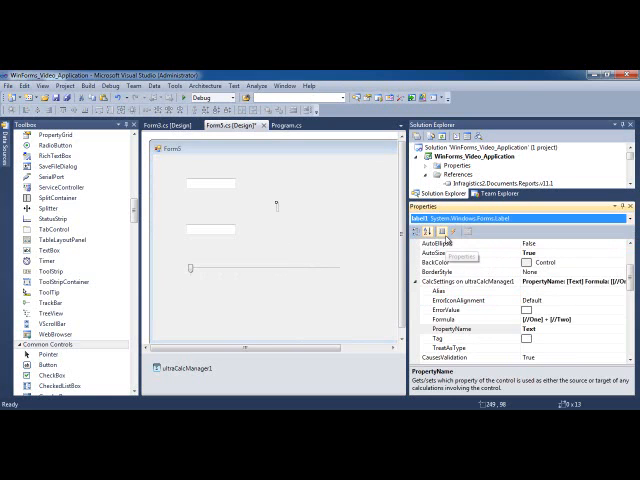
Change label1's formula to ([//One] + [//Two]) * [Multiplier]
click(450, 320)
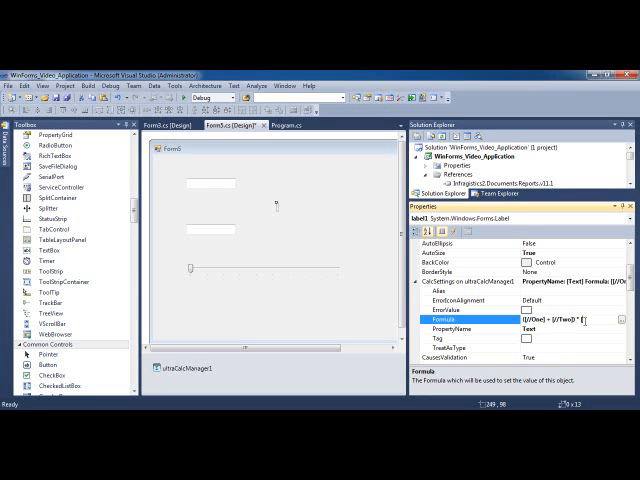
text([Multipl)
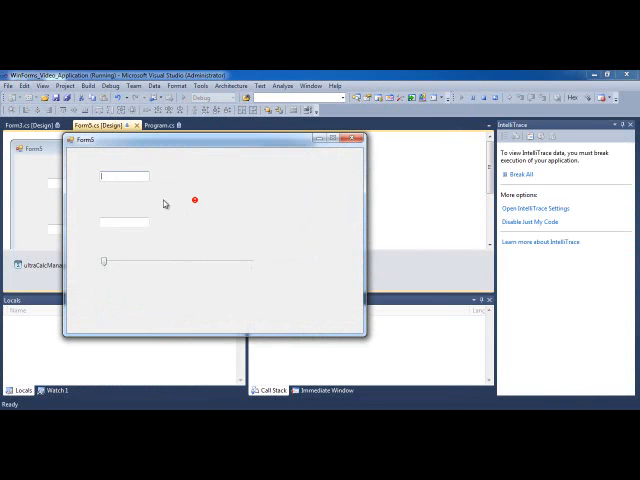
Enter 10 in both boxes and slide the multiplier to show 180, 20 and 200
text(10)
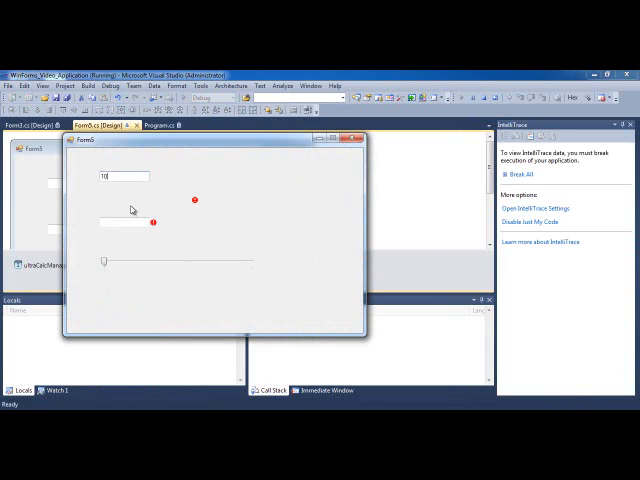
text(10)
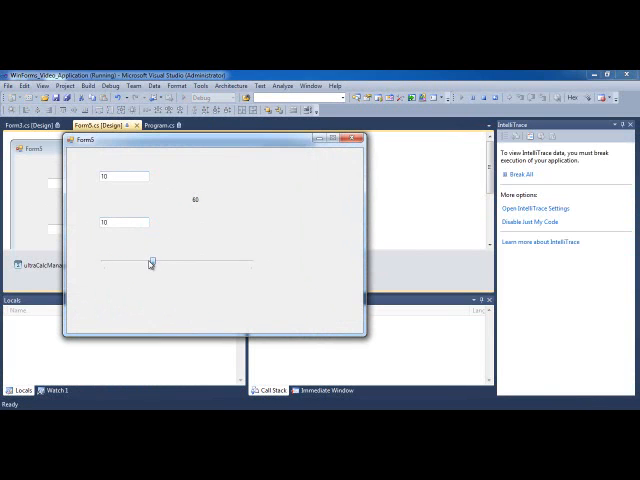
drag(150, 263, 233, 263)
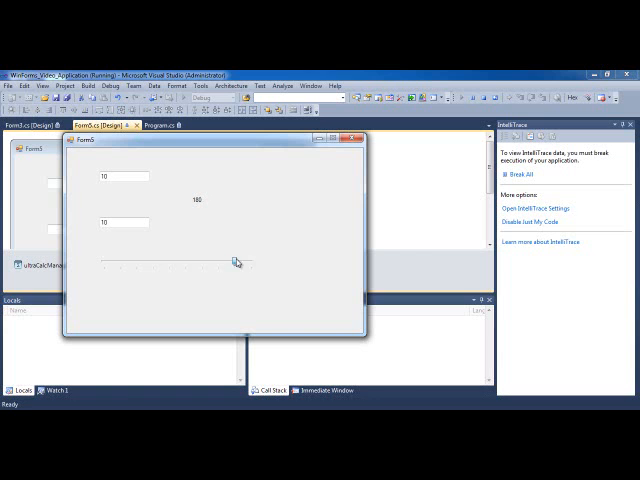
drag(237, 263, 220, 263)
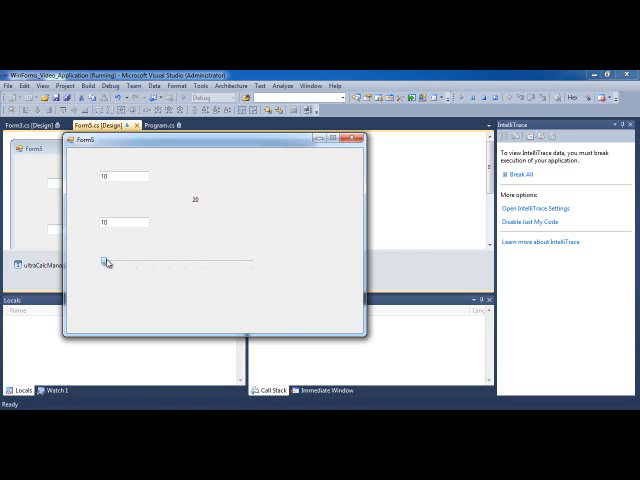
drag(107, 261, 250, 261)
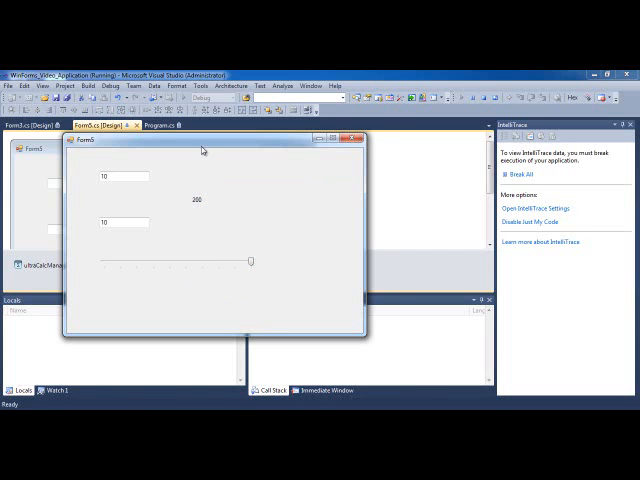
drag(200, 150, 245, 162)
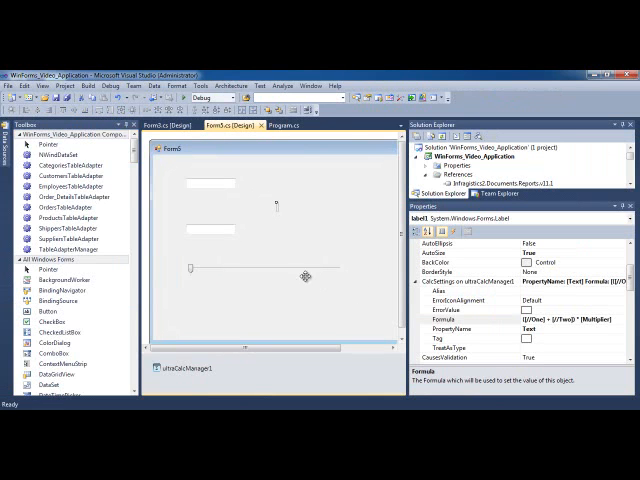
click(255, 277)
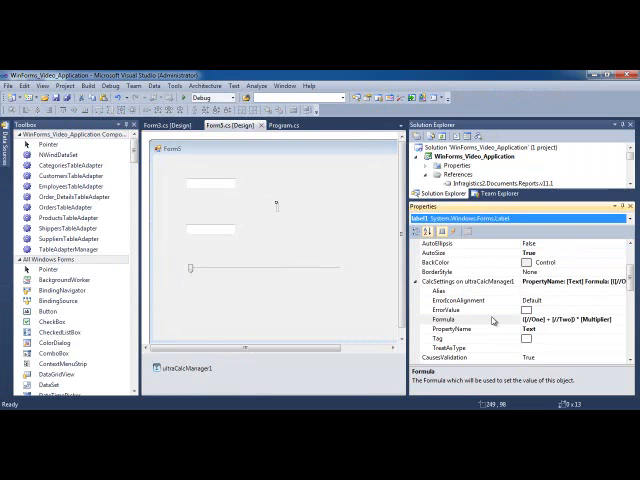
click(455, 328)
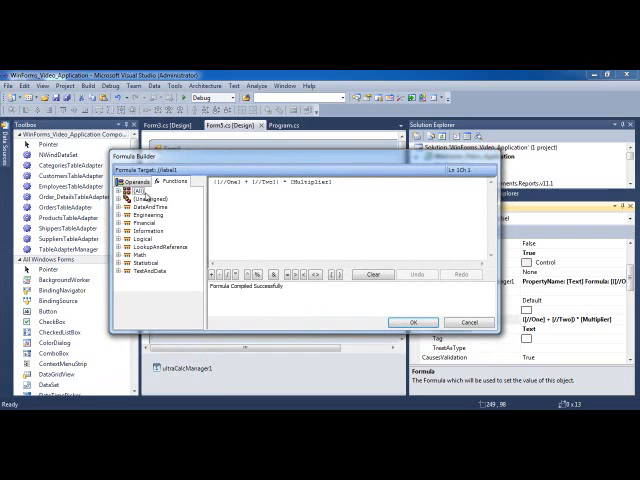
mouse_move(148, 194)
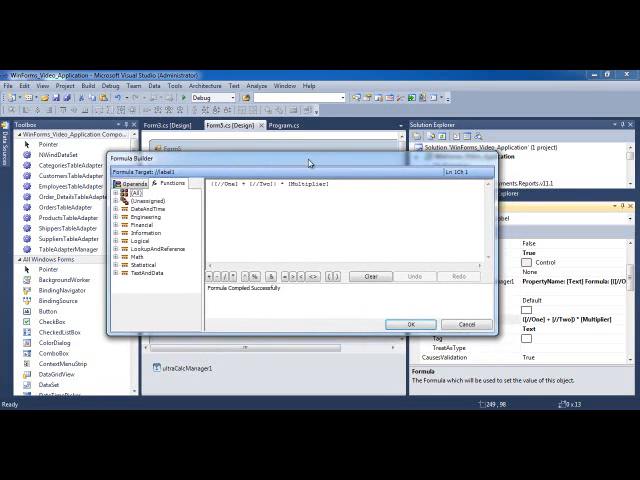
click(409, 324)
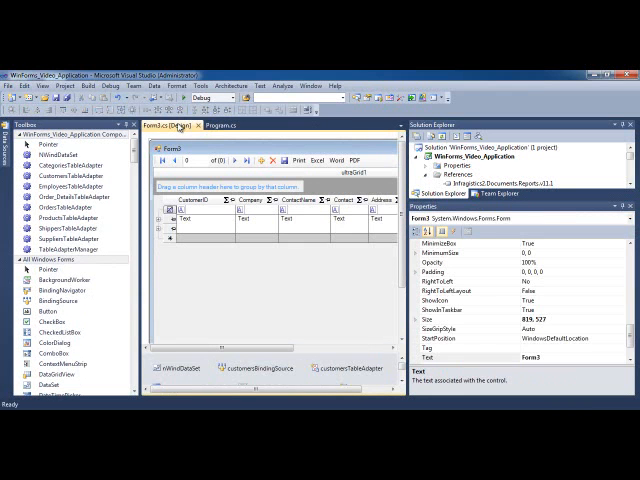
Scroll the Properties window to the customersUltraGrid Bands on Form3
scroll(down, 3)
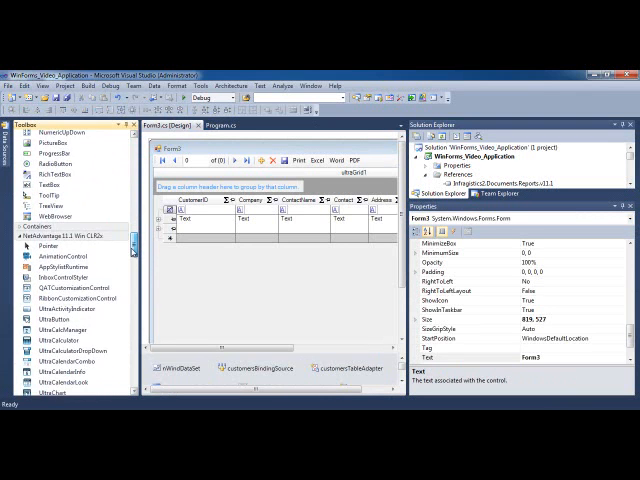
scroll(down, 3)
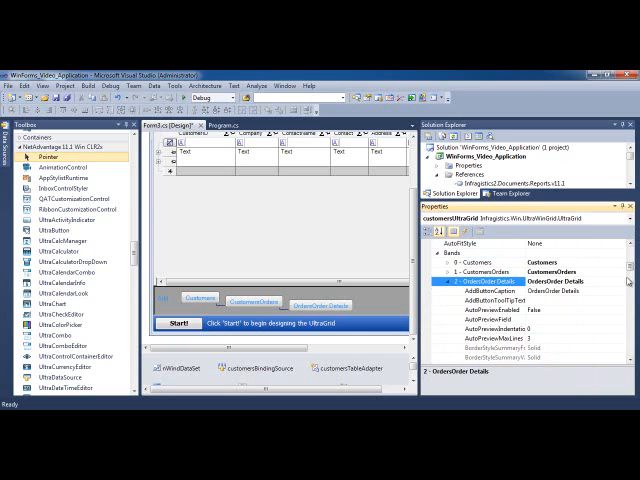
Add a column to the Order Details band's Columns collection and key it TOTAL
scroll(down, 3)
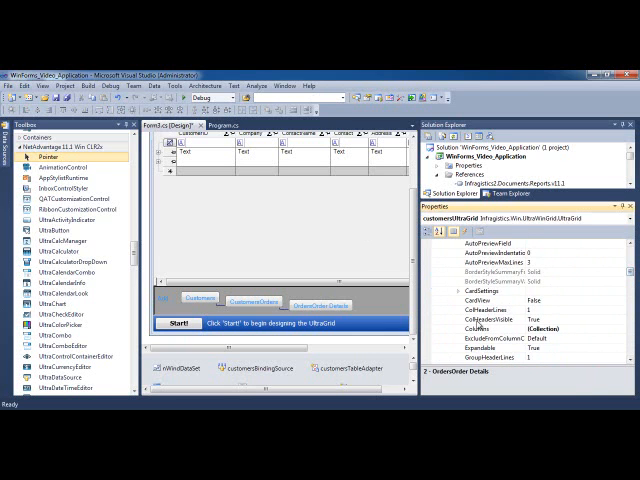
click(490, 328)
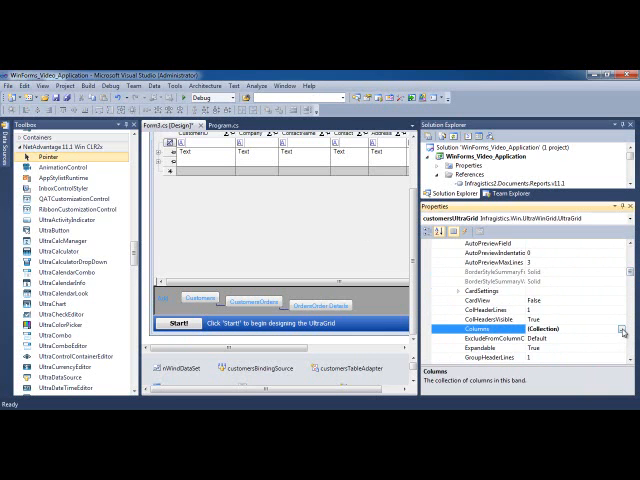
click(618, 328)
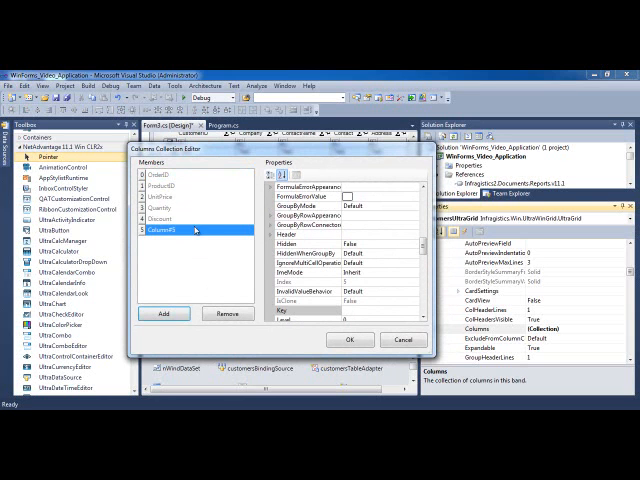
scroll(down, 3)
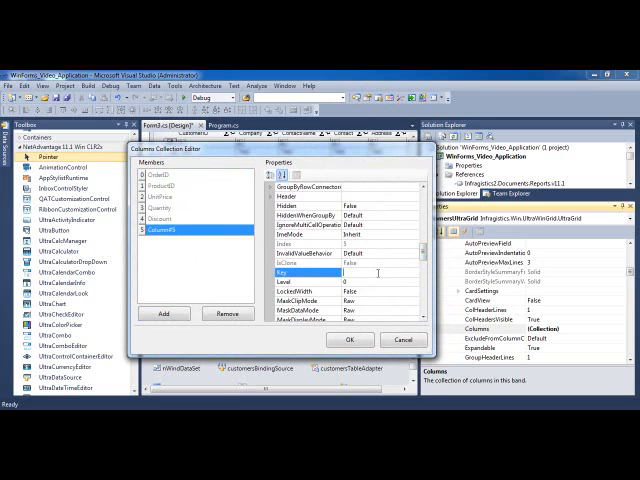
text(TOTAL)
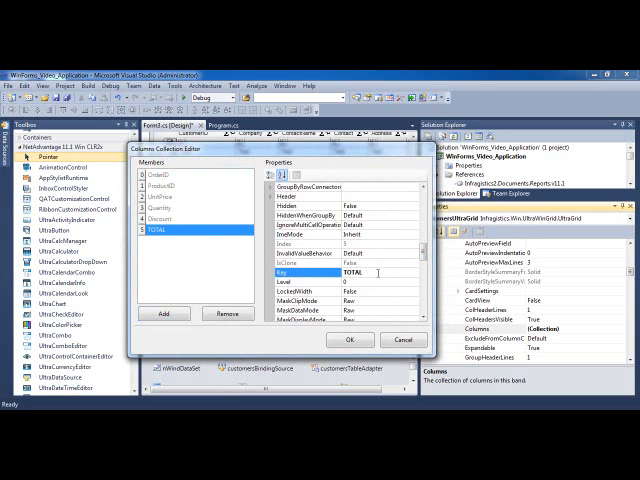